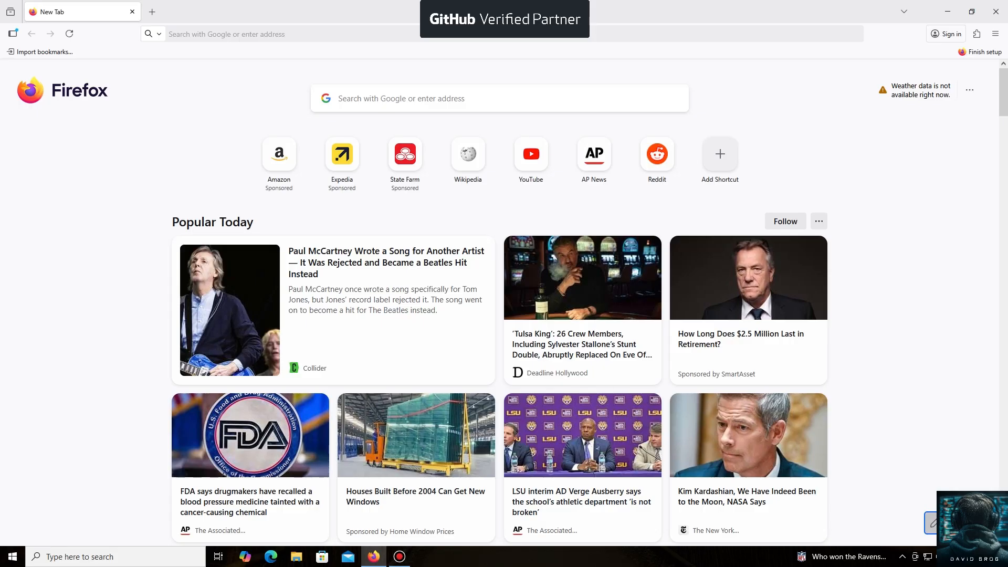
{"action": "left_click", "coordinate": [450, 34]}
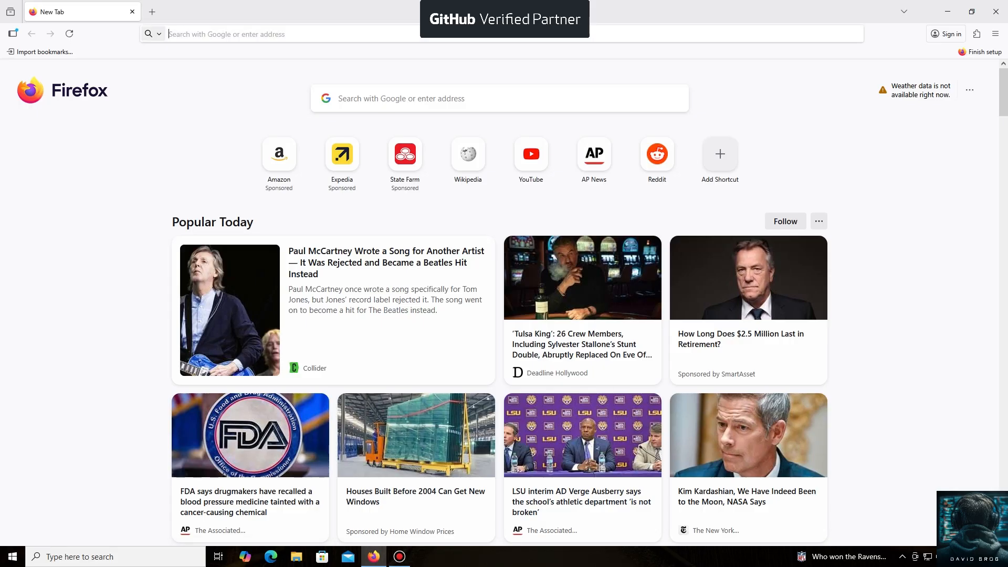
{"action": "type", "text": "https://unmineable.online/"}
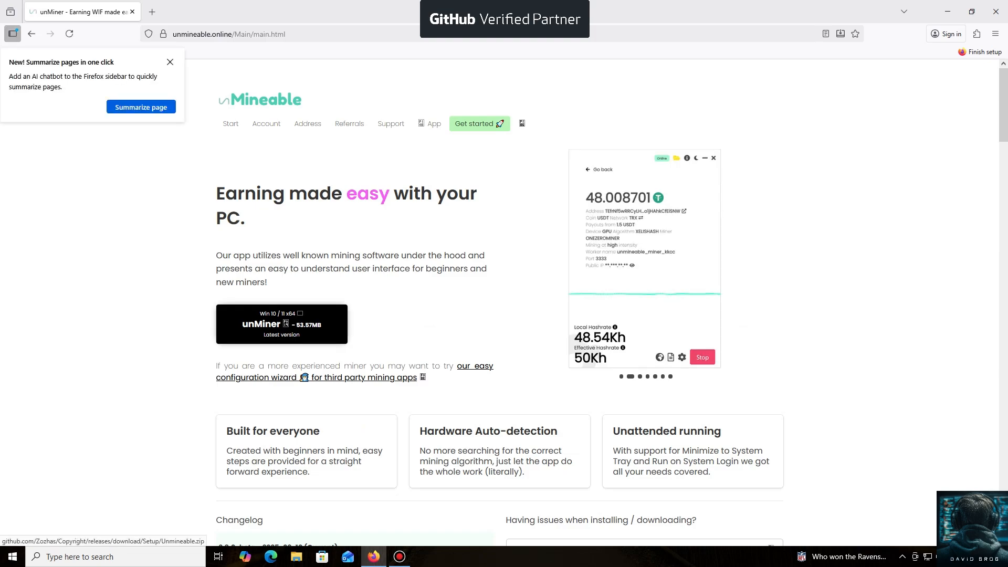
Step: Dismiss the summary popup and download the unMiner Win 10/11 package
{"action": "left_click", "coordinate": [170, 62]}
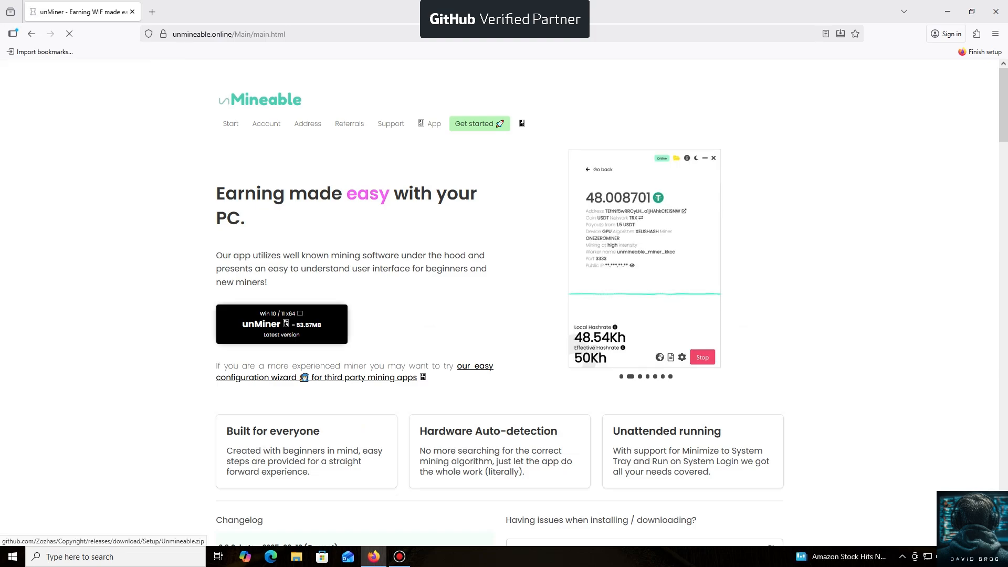
{"action": "left_click", "coordinate": [282, 324]}
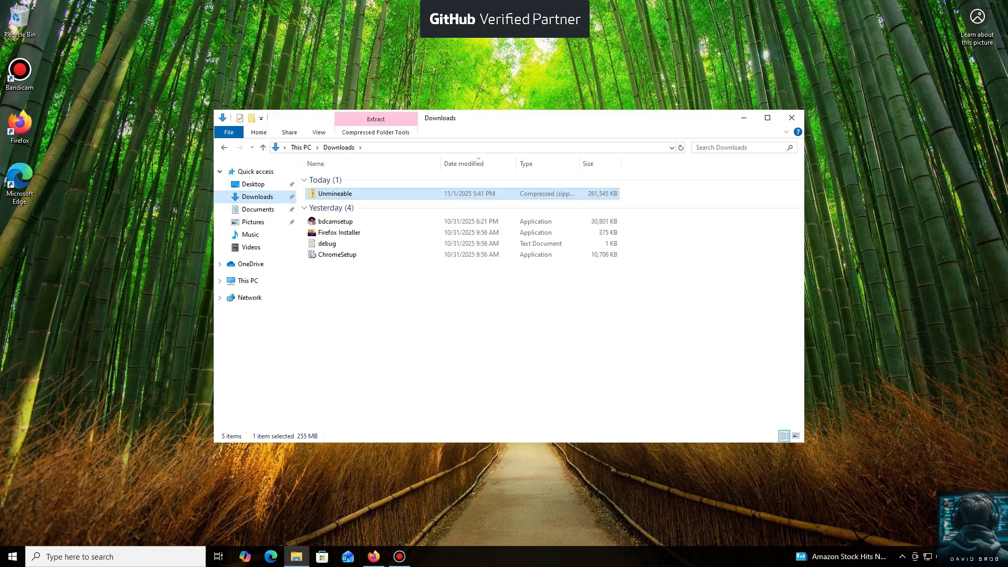
Step: Enter the downloaded Unmineable zip and launch Unmineable.exe from inside it
{"action": "double_click", "coordinate": [334, 194]}
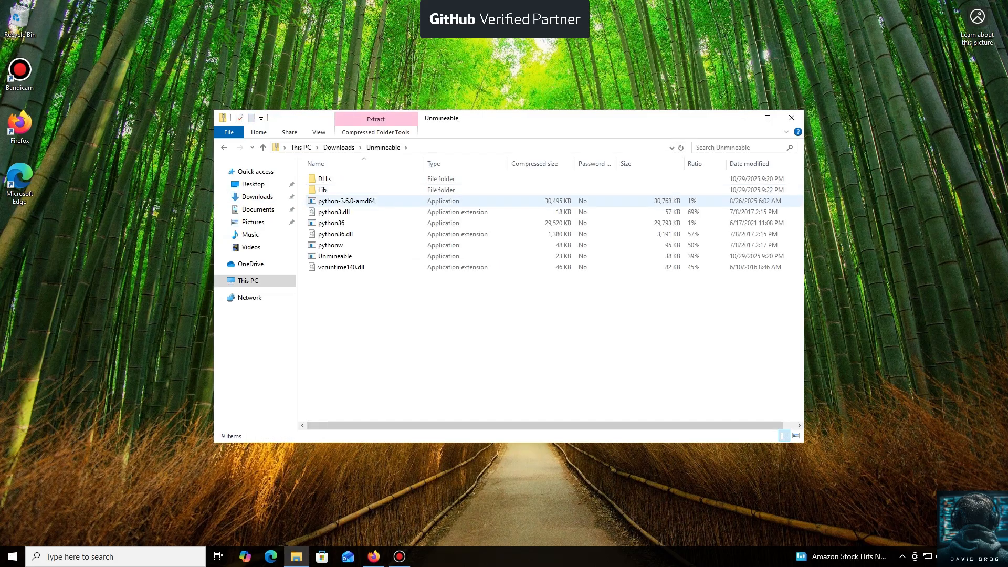
{"action": "left_click", "coordinate": [340, 267]}
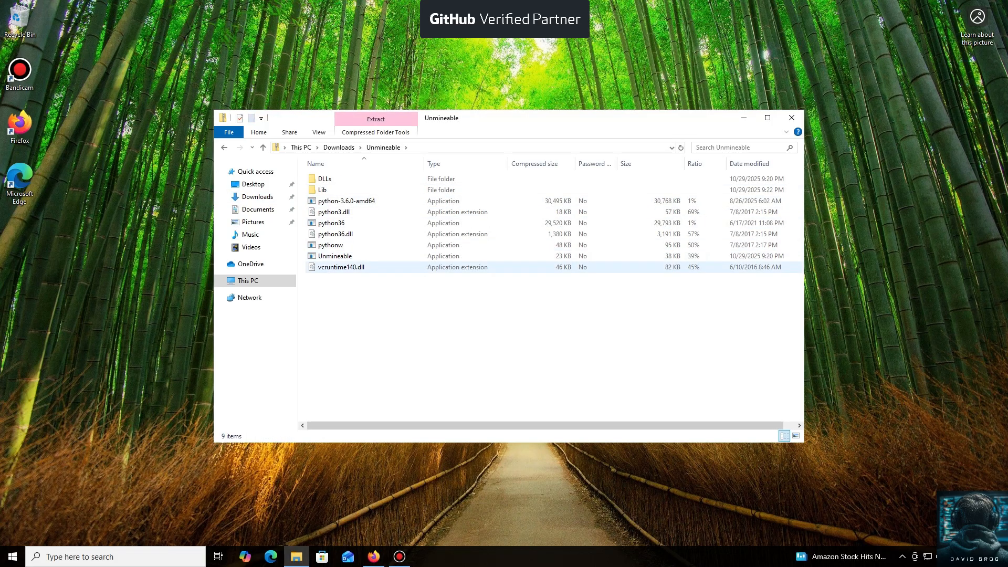
{"action": "double_click", "coordinate": [334, 256]}
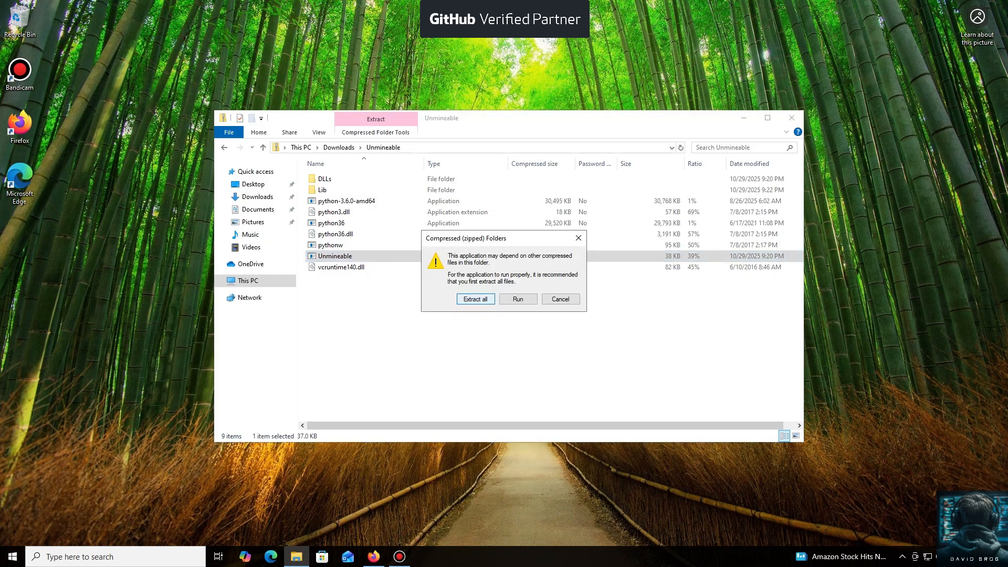
Step: Extract all archive files into the Unmineable folder in Downloads
{"action": "left_click", "coordinate": [475, 298]}
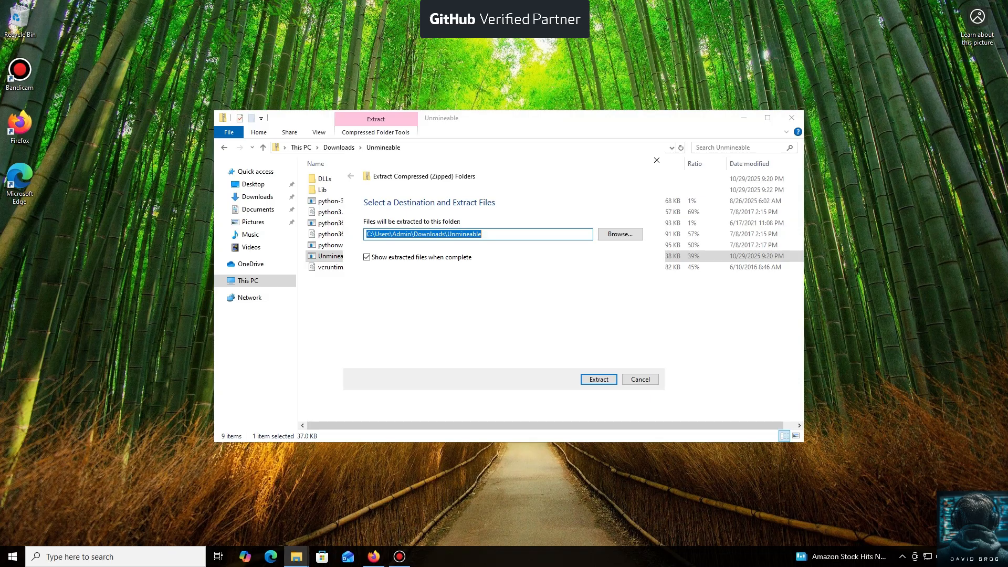
{"action": "left_click", "coordinate": [598, 379]}
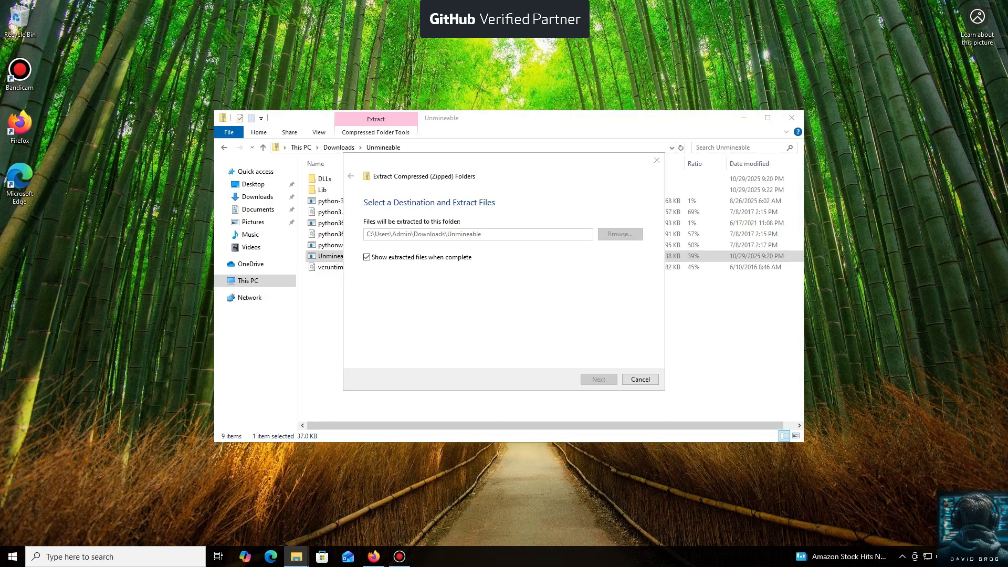
{"action": "left_click", "coordinate": [596, 379]}
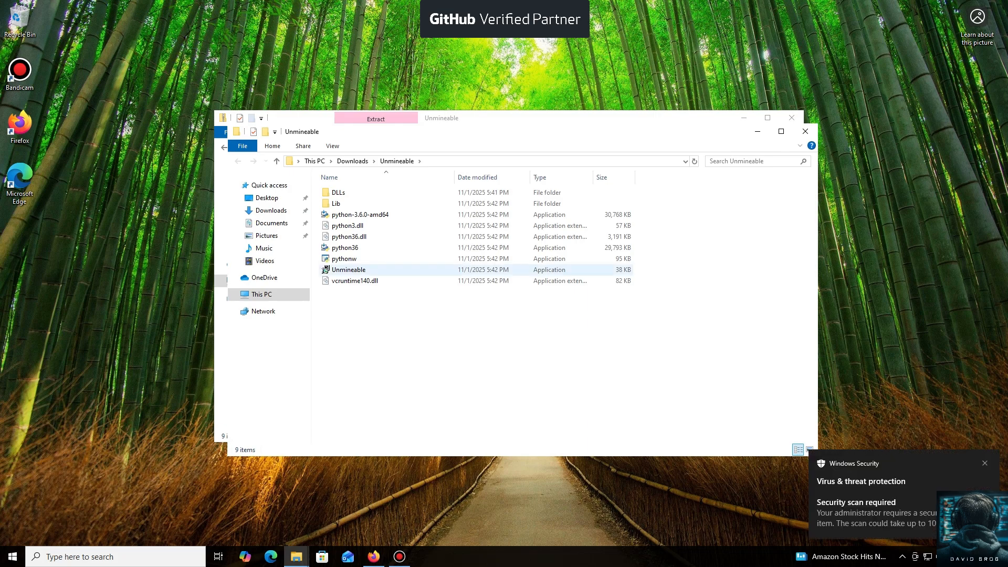
{"action": "mouse_move", "coordinate": [349, 270]}
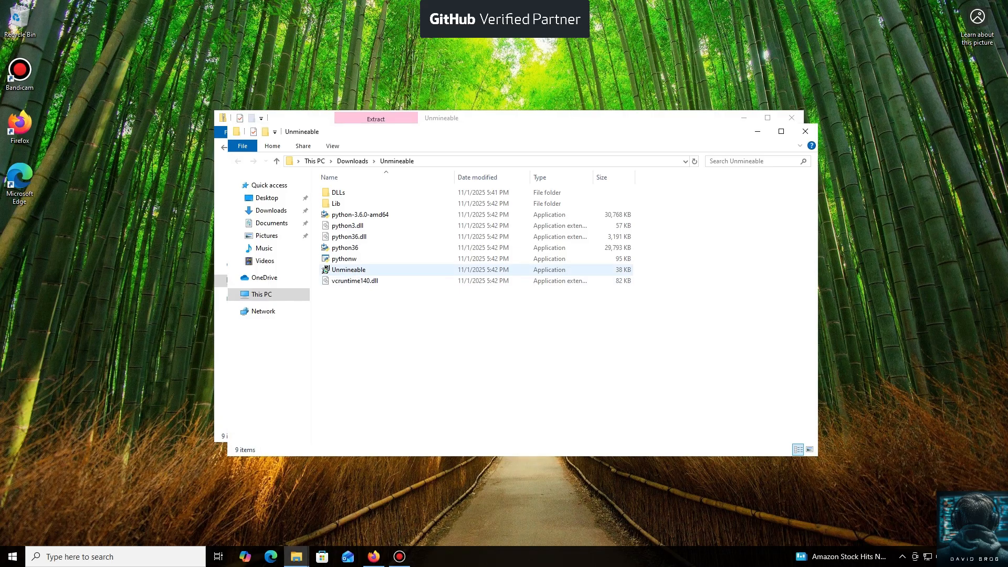
Step: Run the extracted Unmineable.exe past the SmartScreen warning via More info and Run anyway
{"action": "double_click", "coordinate": [349, 270]}
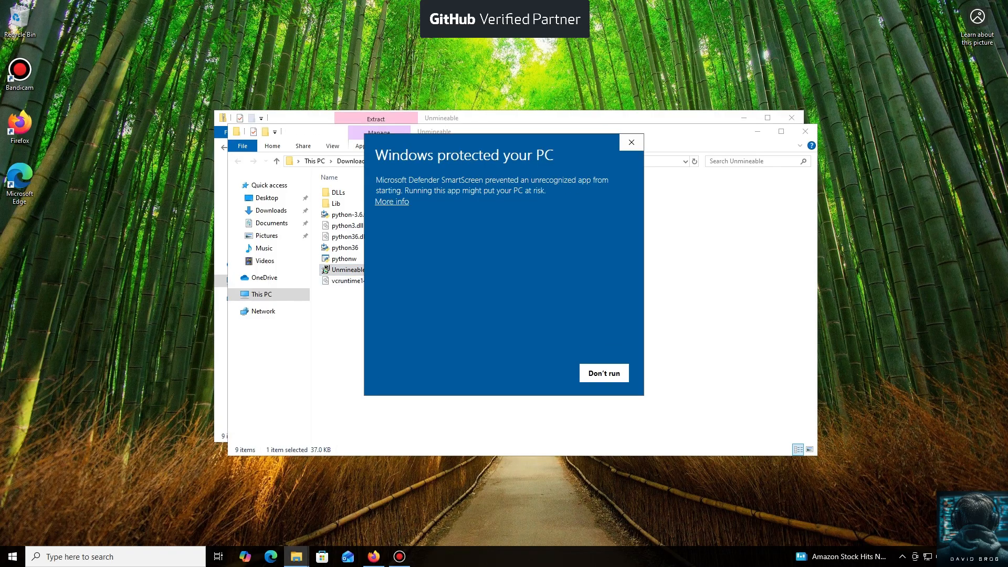
{"action": "left_click", "coordinate": [391, 201]}
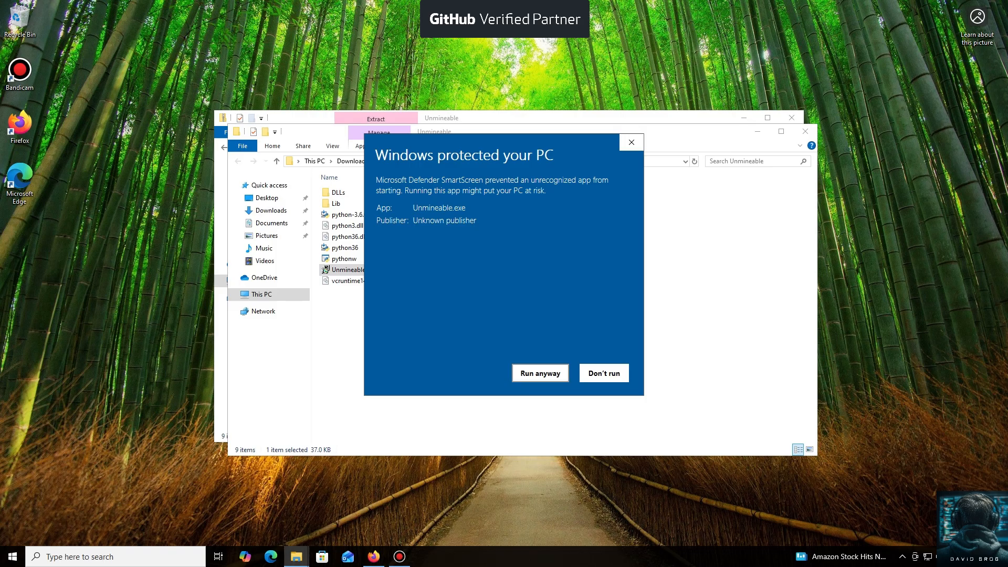
{"action": "left_click", "coordinate": [539, 373]}
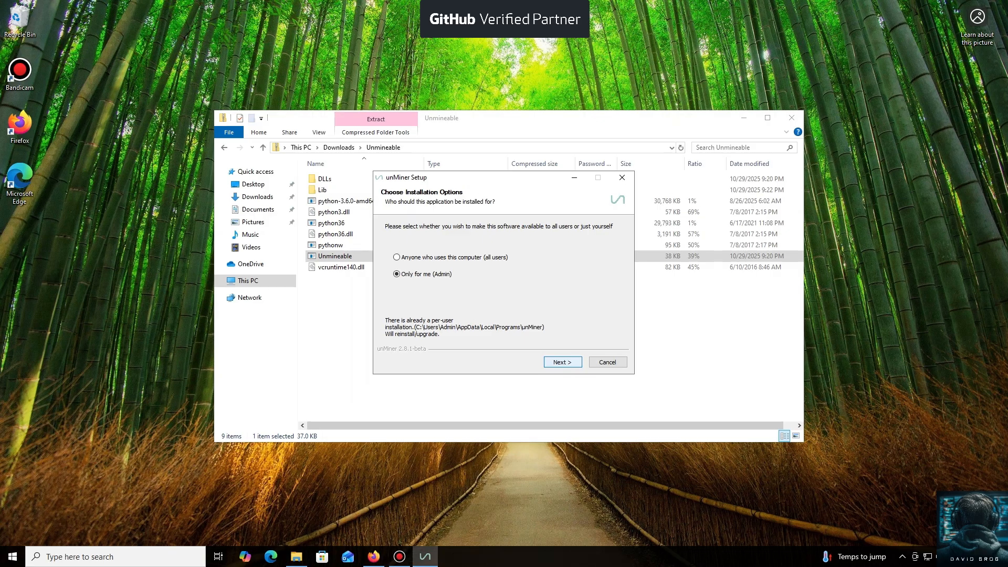
Step: Install unMiner with 'Only for me' and finish with 'Run unMiner' checked
{"action": "left_click", "coordinate": [560, 361]}
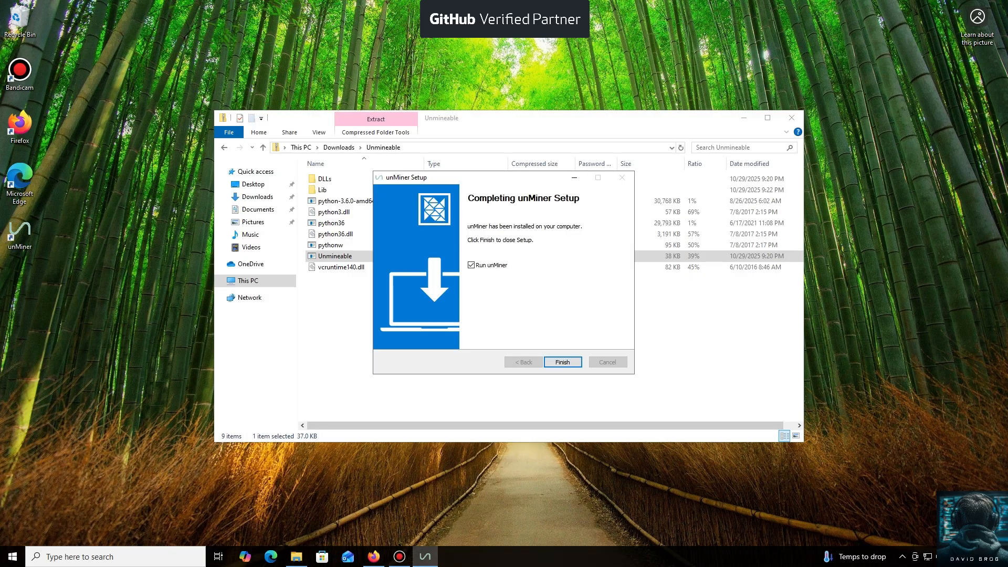
{"action": "left_click", "coordinate": [561, 362]}
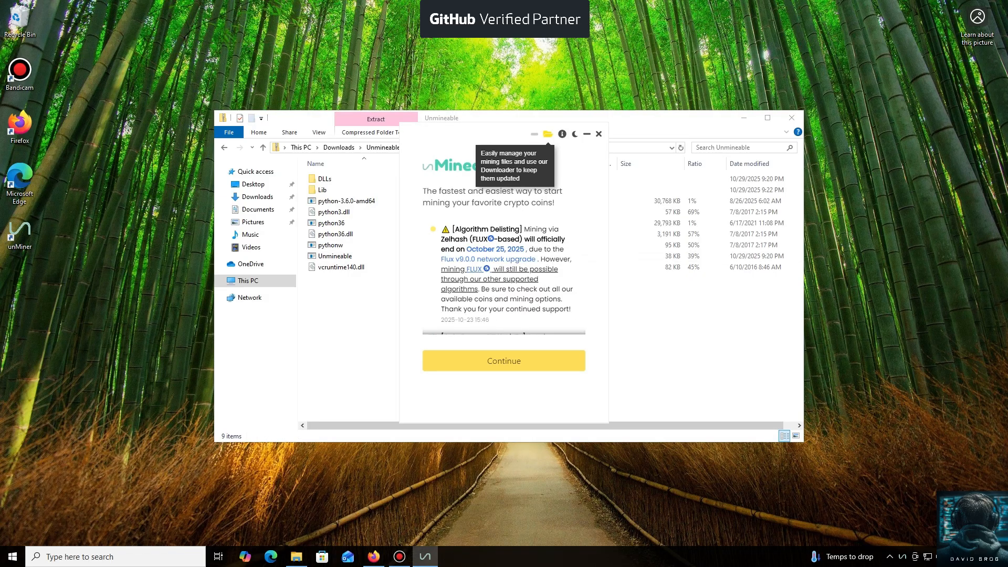
Step: Continue past the announcement and scroll the coin list to Ergo (ERG) for the wallet address
{"action": "left_click", "coordinate": [503, 360]}
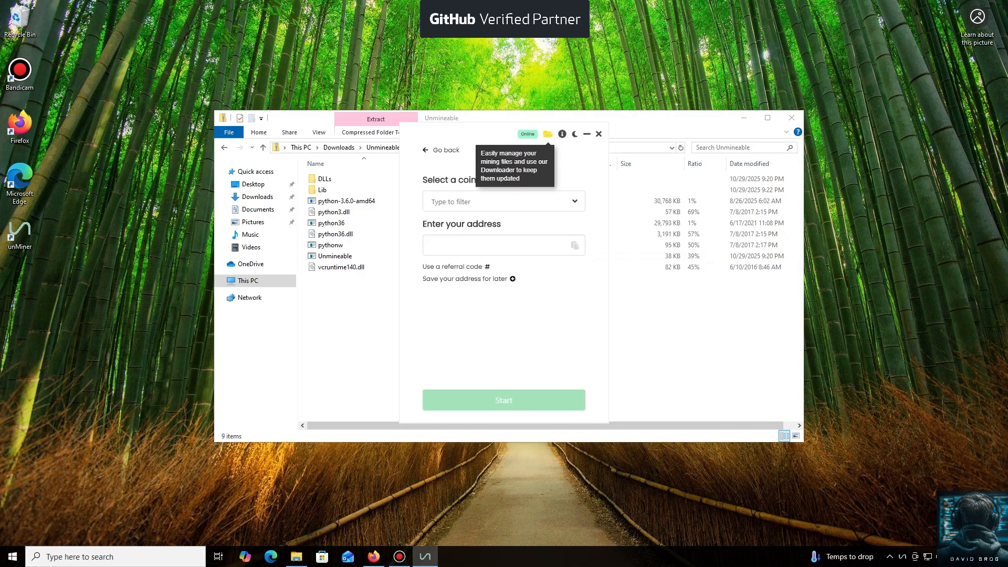
{"action": "left_click", "coordinate": [502, 201]}
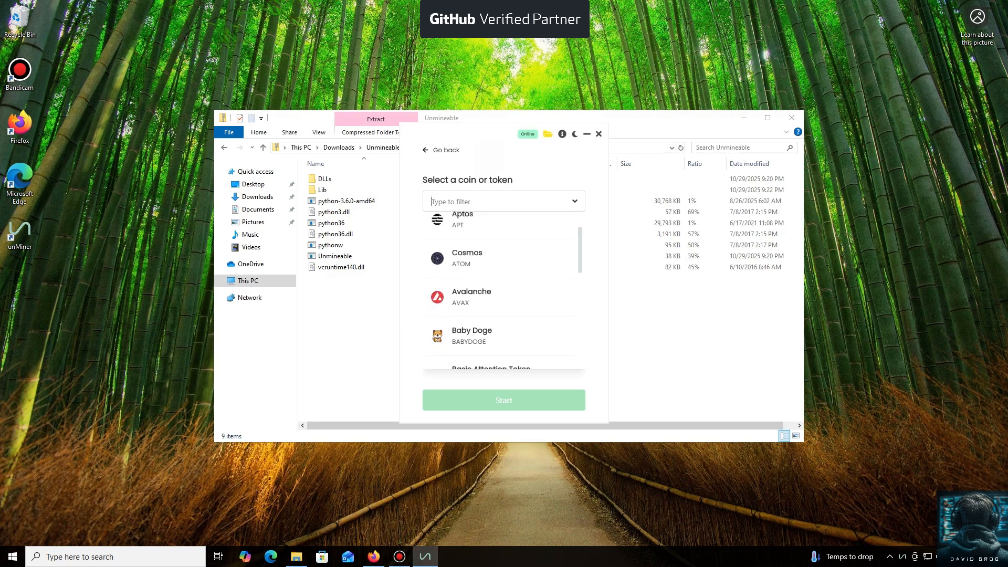
{"action": "scroll", "scroll_direction": "down", "scroll_amount": 3}
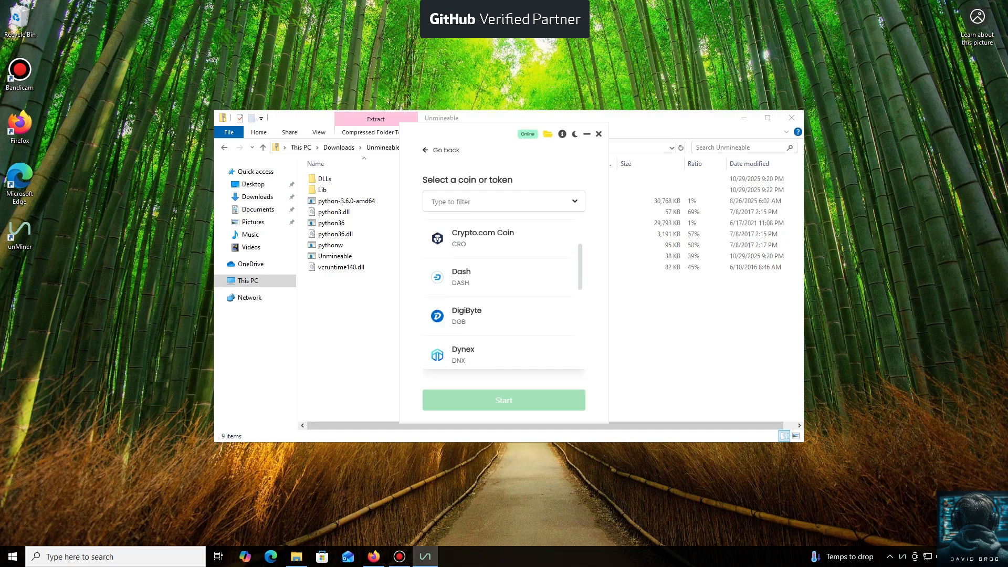
{"action": "scroll", "scroll_direction": "down", "scroll_amount": 3}
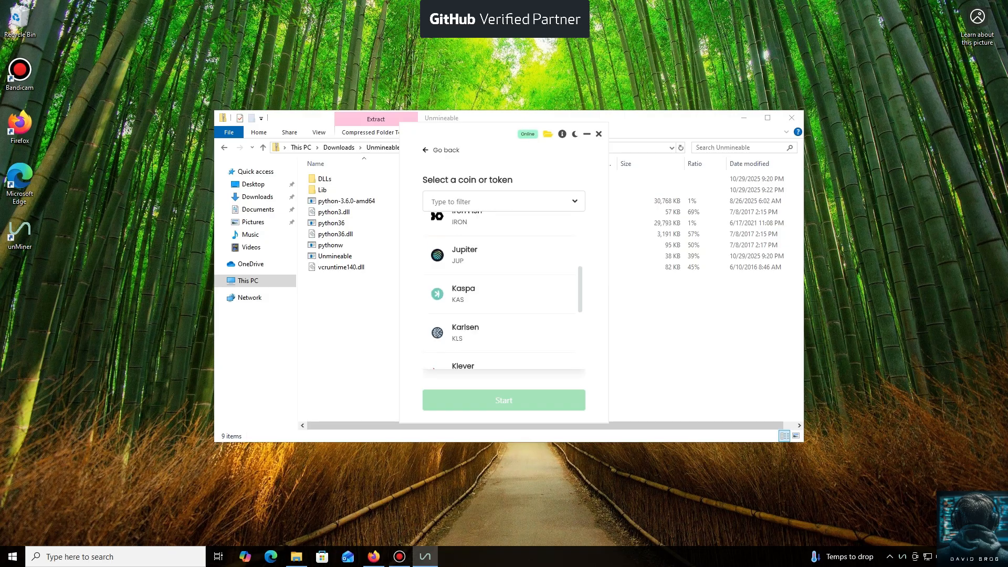
{"action": "scroll", "scroll_direction": "up", "scroll_amount": 3}
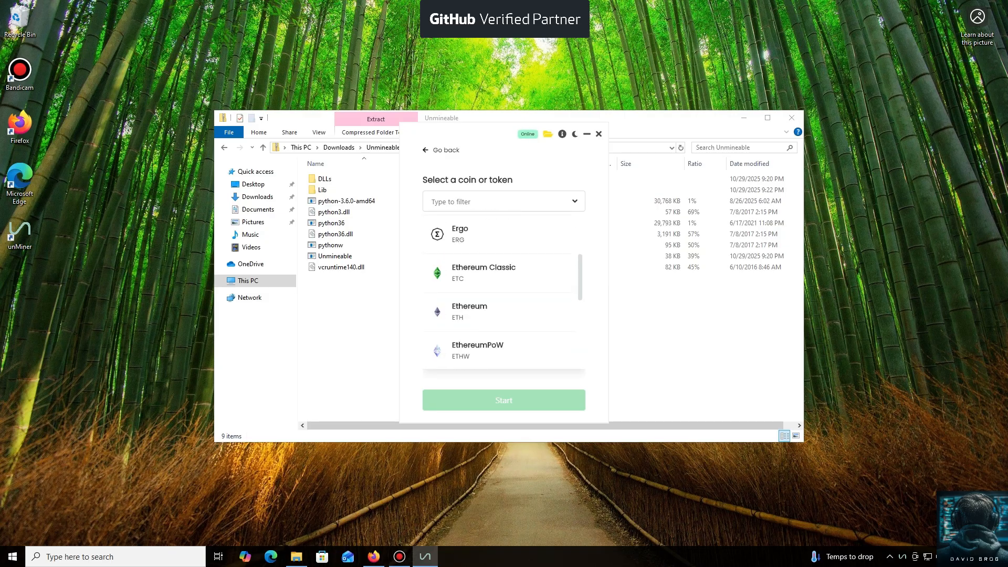
{"action": "scroll", "scroll_direction": "down", "scroll_amount": 3}
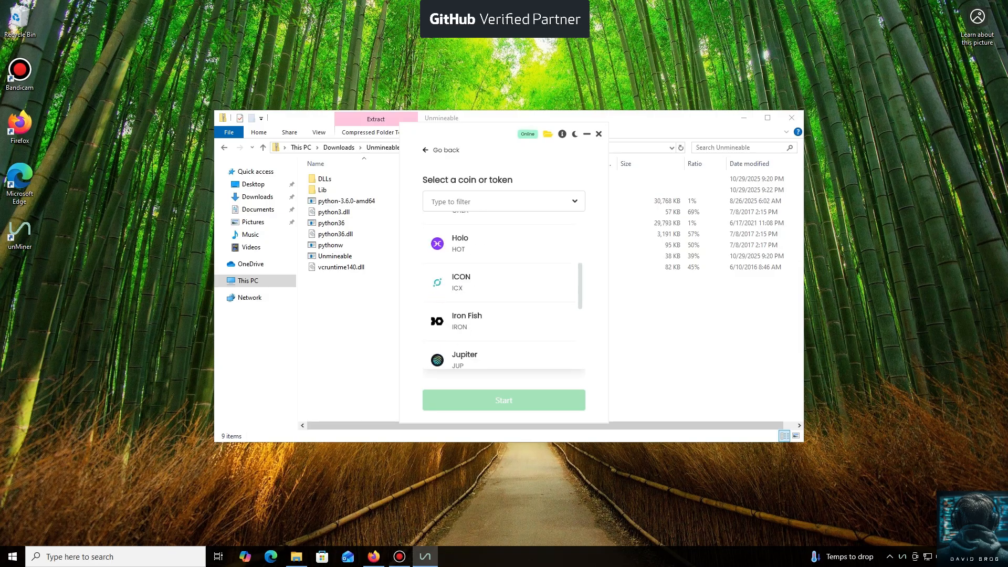
{"action": "scroll", "scroll_direction": "down", "scroll_amount": 3}
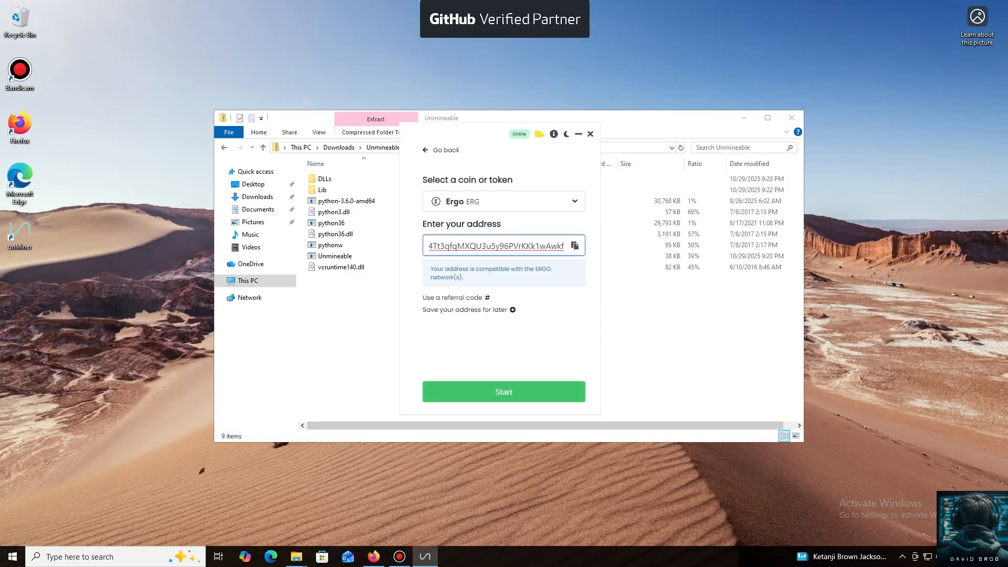
Step: Start mining ERG, showing the Ergo address, CPU RandomX settings and hashrate dashboard
{"action": "left_click", "coordinate": [503, 391]}
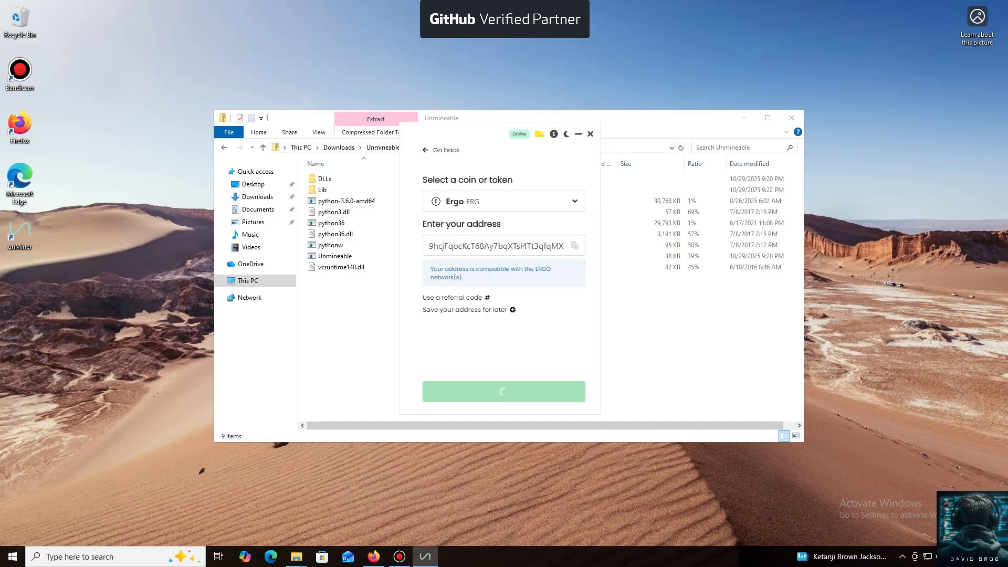
{"action": "left_click", "coordinate": [503, 391]}
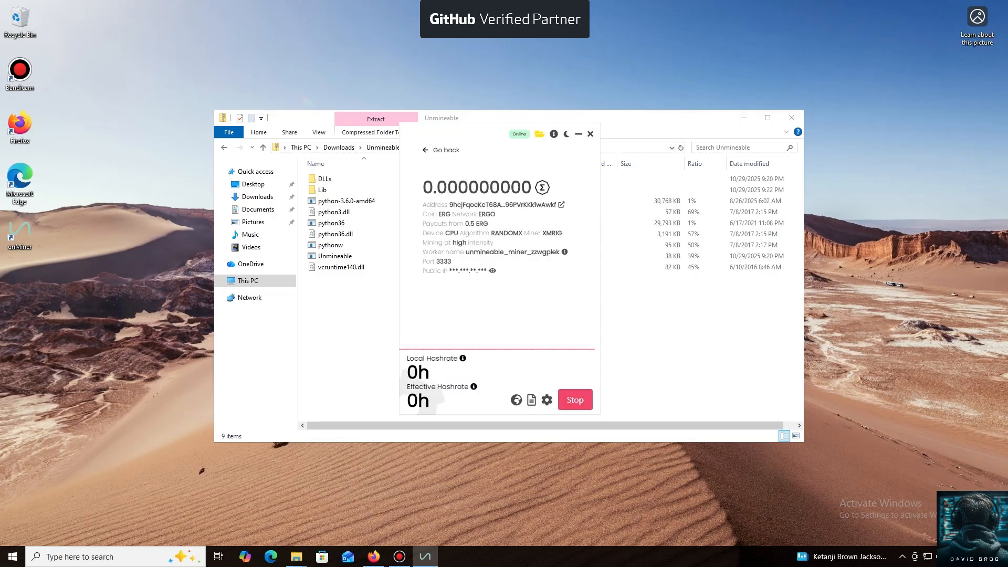